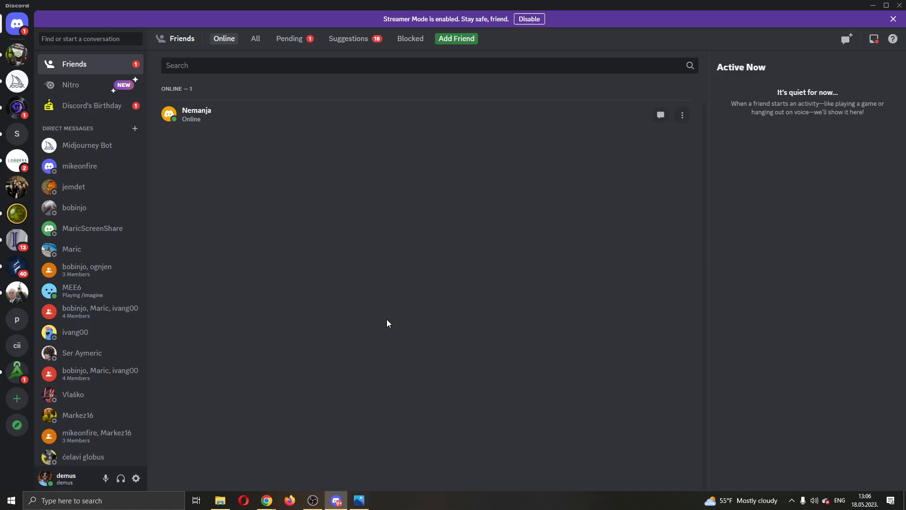
{"action": "mouse_move", "coordinate": [564, 369]}
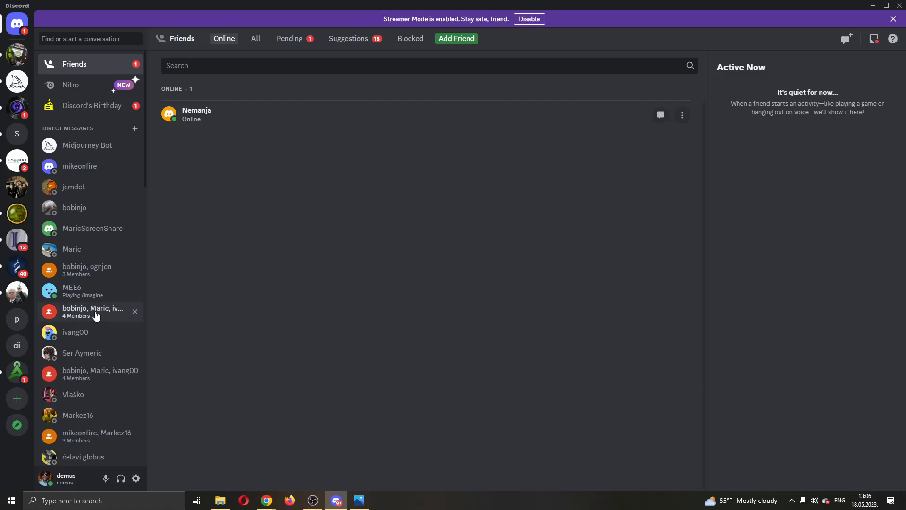
{"action": "mouse_move", "coordinate": [226, 326]}
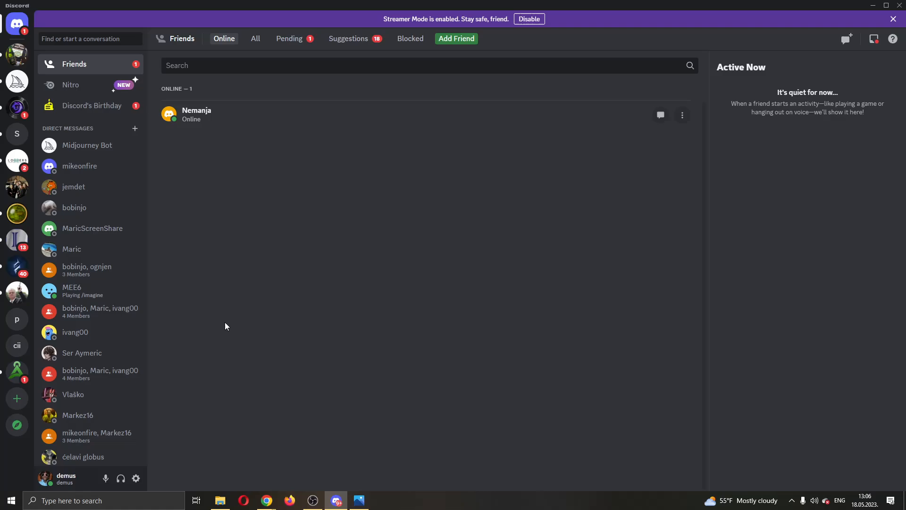
{"action": "mouse_move", "coordinate": [251, 228]}
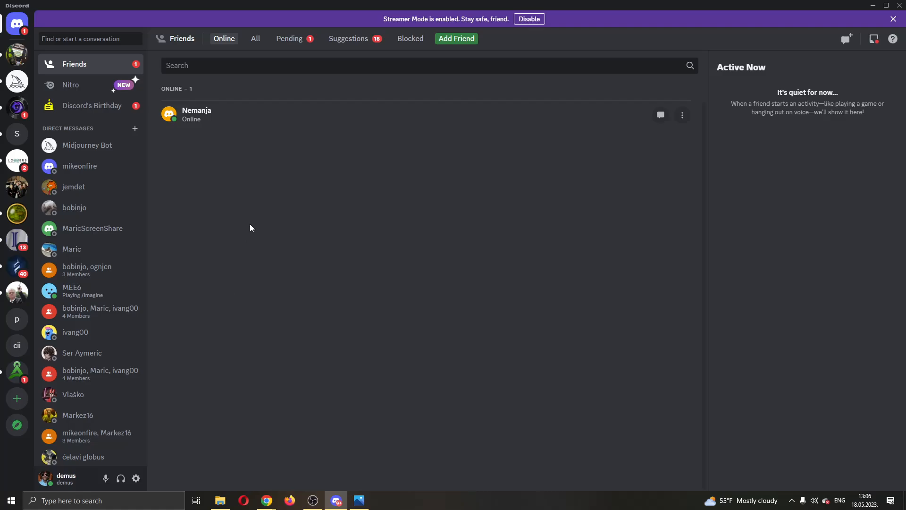
{"action": "mouse_move", "coordinate": [191, 238]}
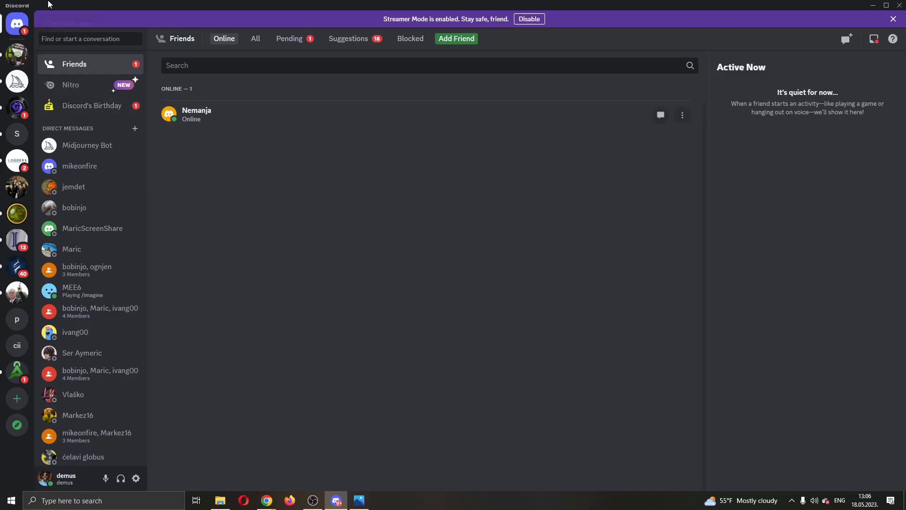
{"action": "mouse_move", "coordinate": [513, 181]}
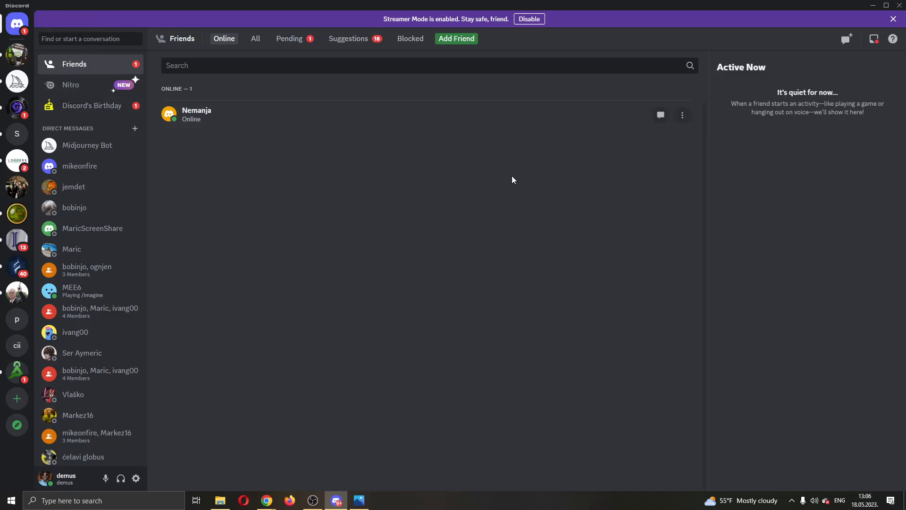
{"action": "mouse_move", "coordinate": [526, 133]}
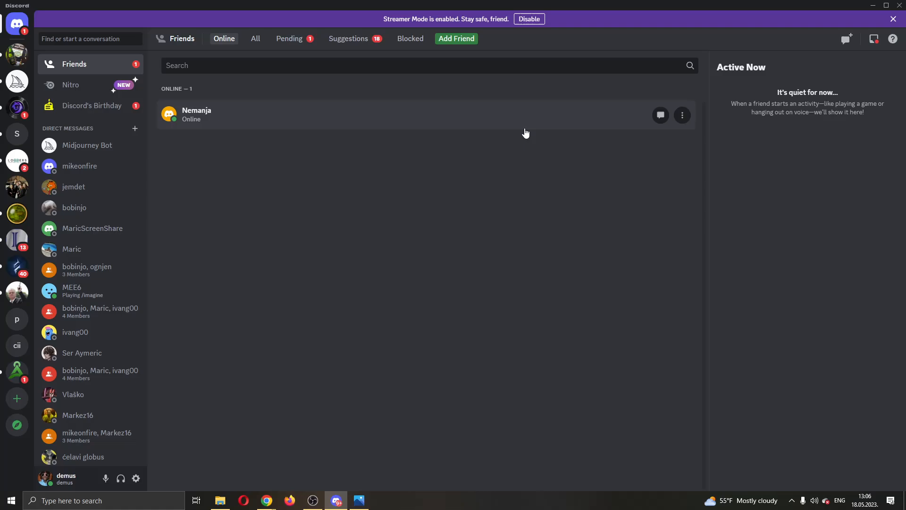
{"action": "mouse_move", "coordinate": [518, 55]}
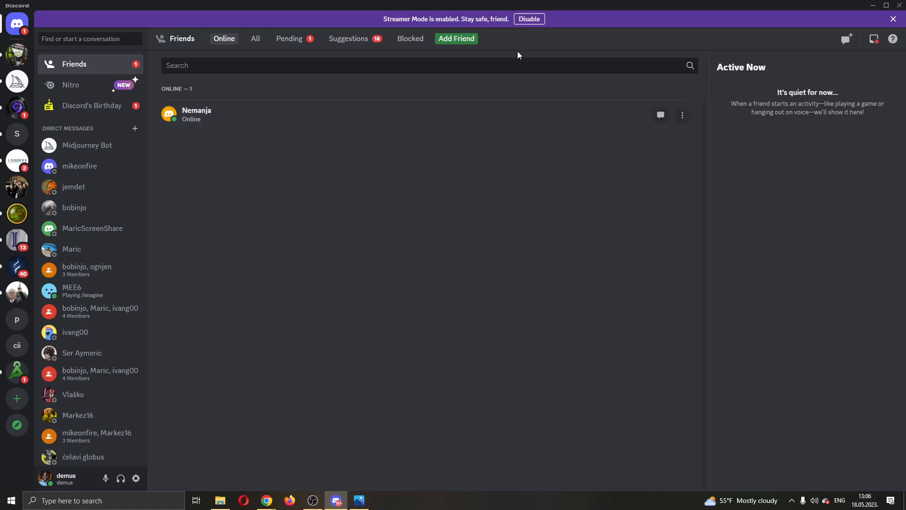
{"action": "mouse_move", "coordinate": [185, 384]}
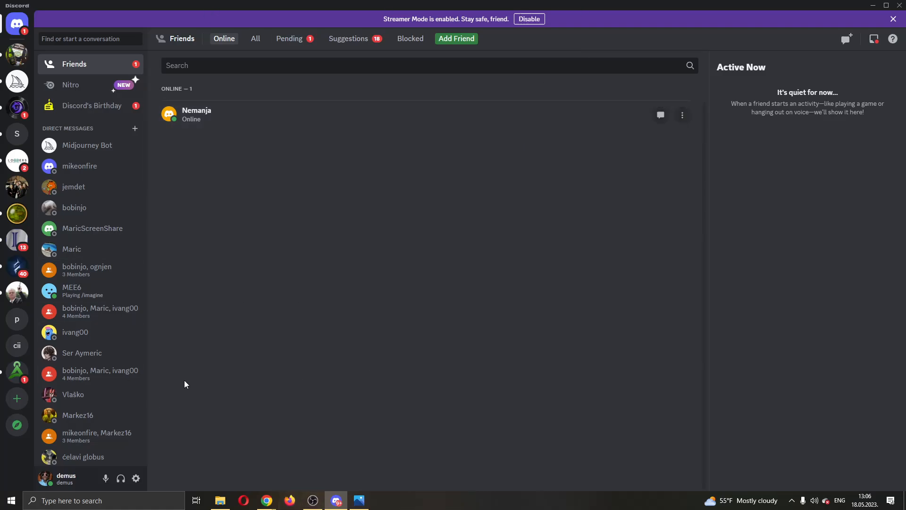
{"action": "mouse_move", "coordinate": [217, 257]}
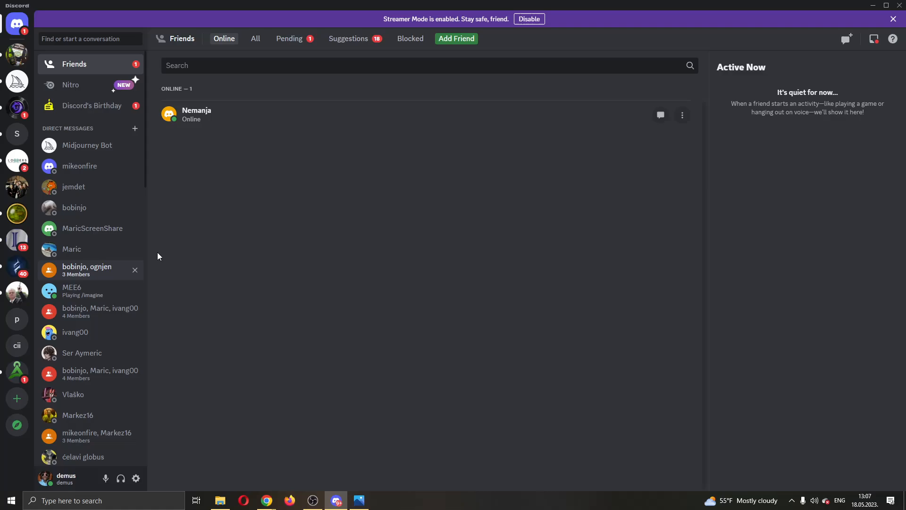
{"action": "mouse_move", "coordinate": [337, 329]}
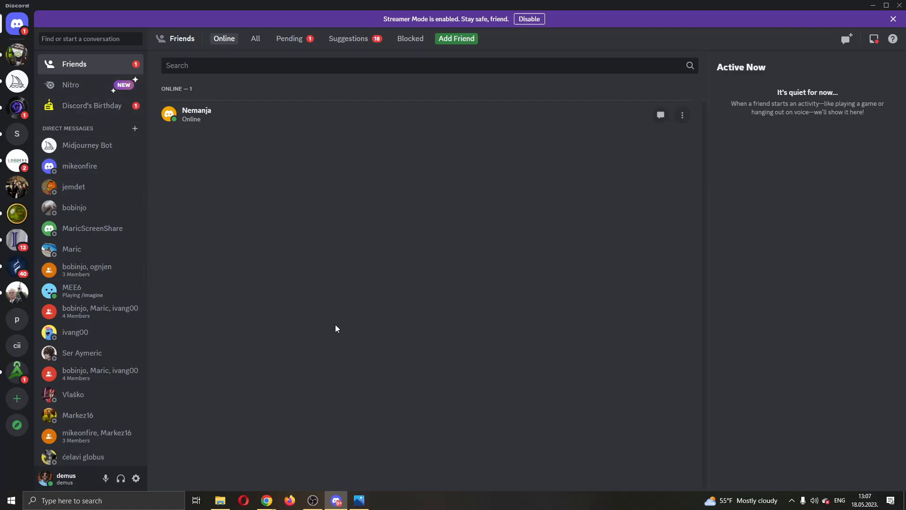
{"action": "mouse_move", "coordinate": [447, 357]}
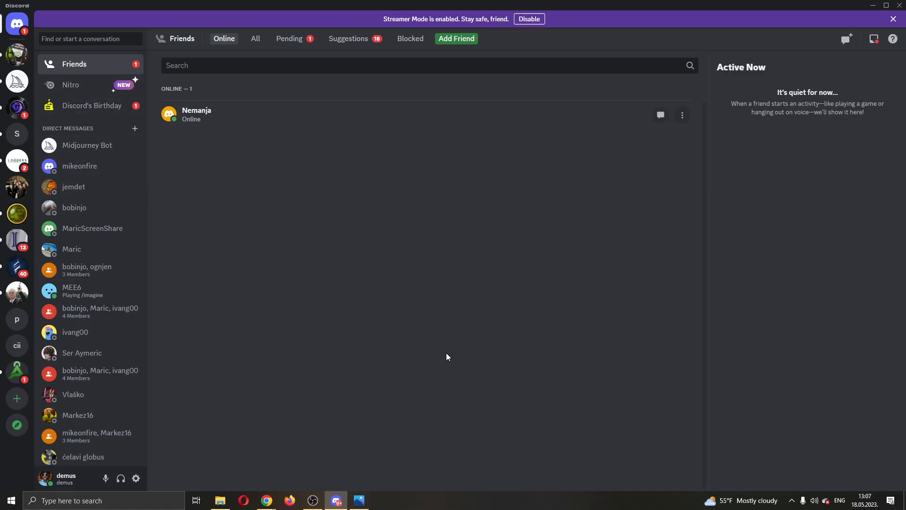
{"action": "mouse_move", "coordinate": [392, 364]}
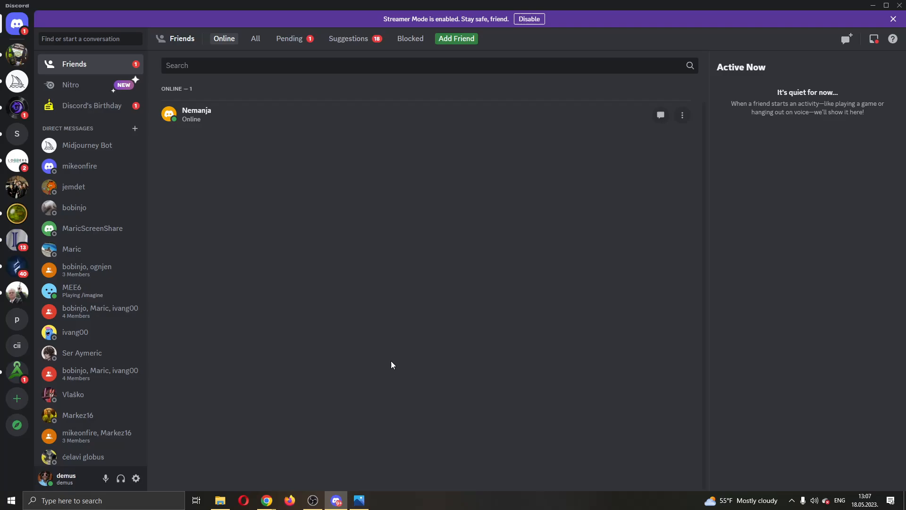
{"action": "mouse_move", "coordinate": [262, 423]}
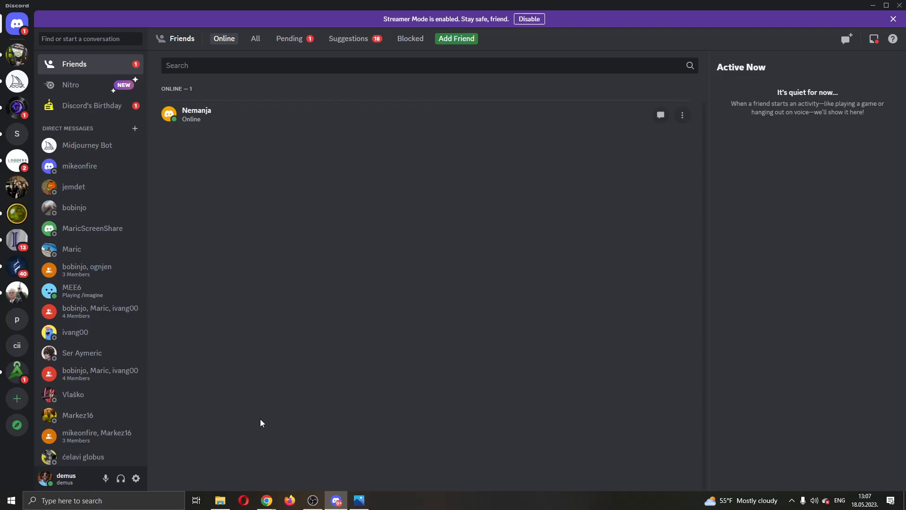
{"action": "mouse_move", "coordinate": [136, 477]}
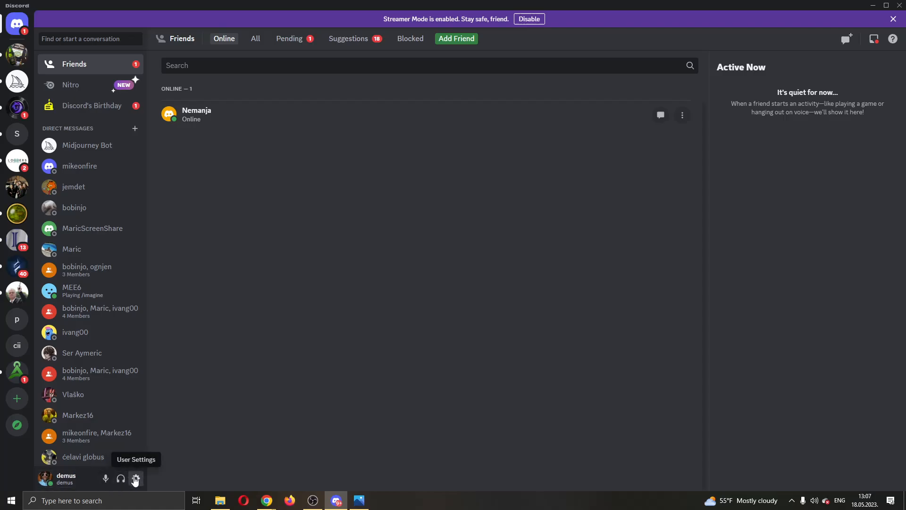
- Show the b5.png screenshot of Discord's Connections page with the Spotify unlink X marked in red
{"action": "left_click", "coordinate": [136, 478]}
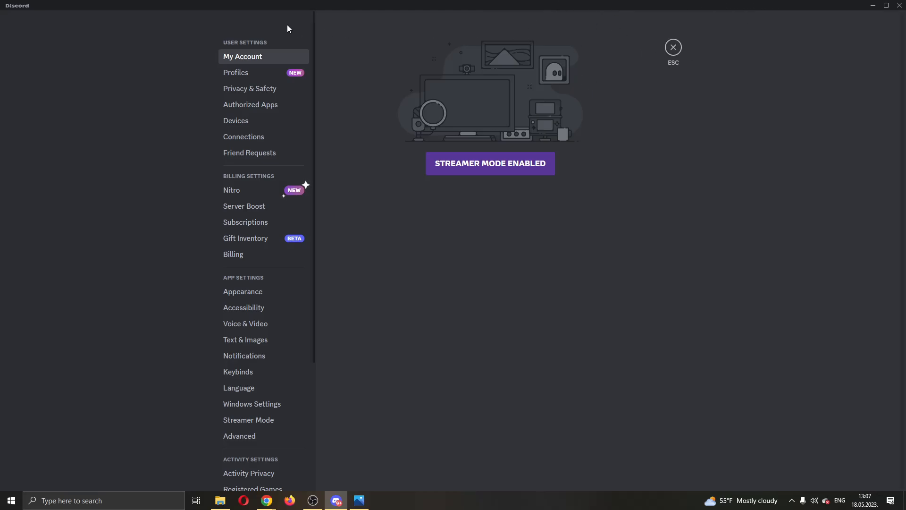
{"action": "mouse_move", "coordinate": [258, 29]}
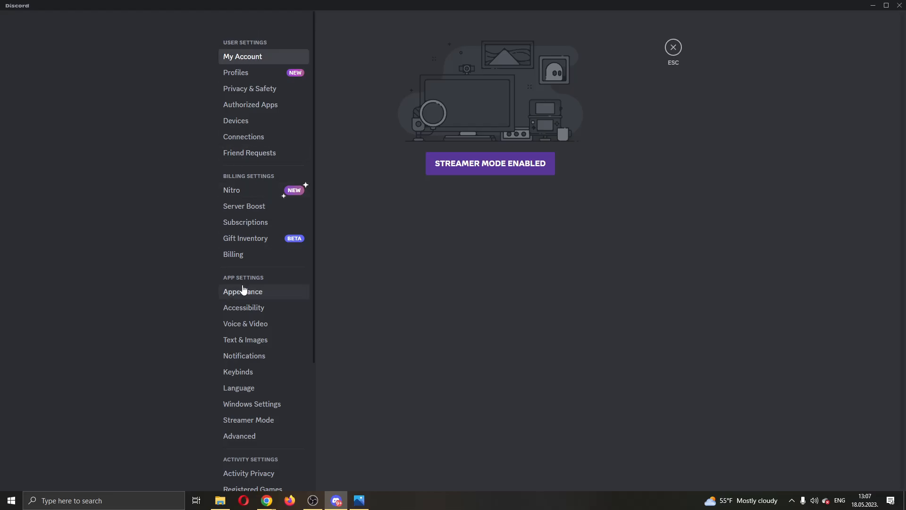
{"action": "mouse_move", "coordinate": [350, 273]}
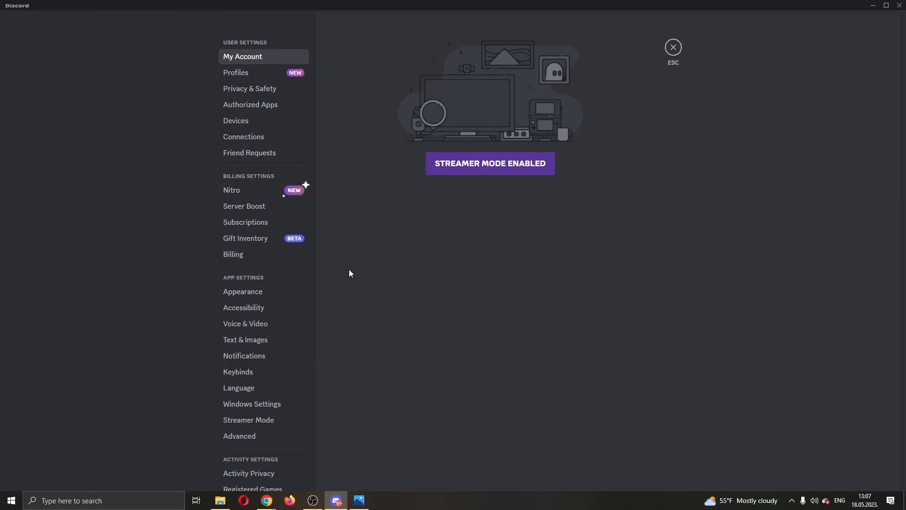
{"action": "mouse_move", "coordinate": [385, 295]}
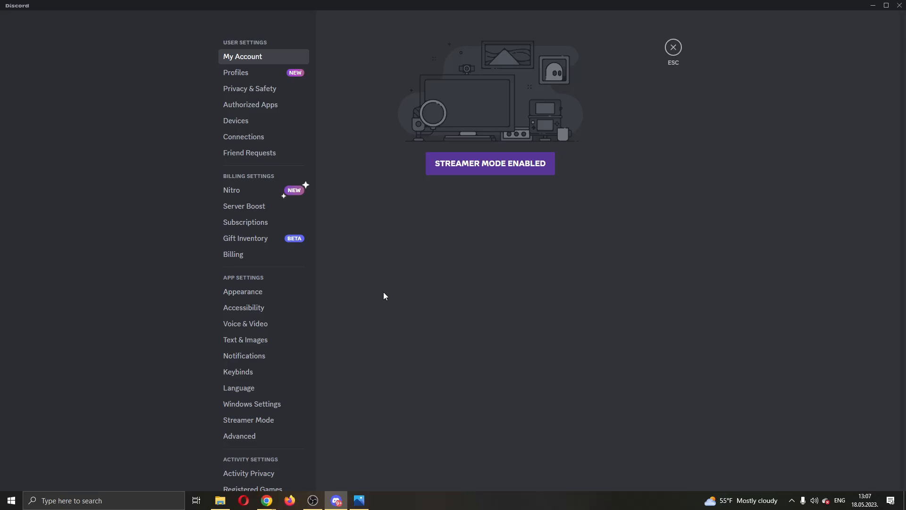
{"action": "mouse_move", "coordinate": [434, 347]}
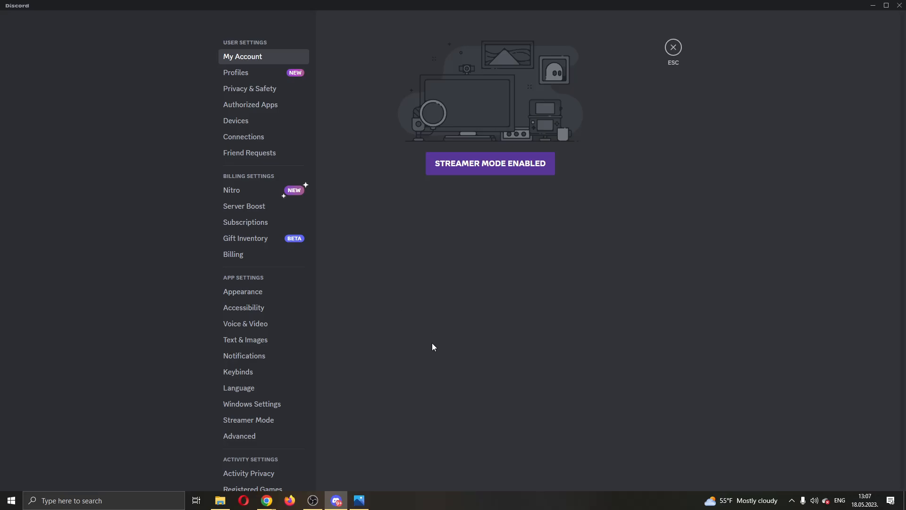
{"action": "mouse_move", "coordinate": [270, 141]}
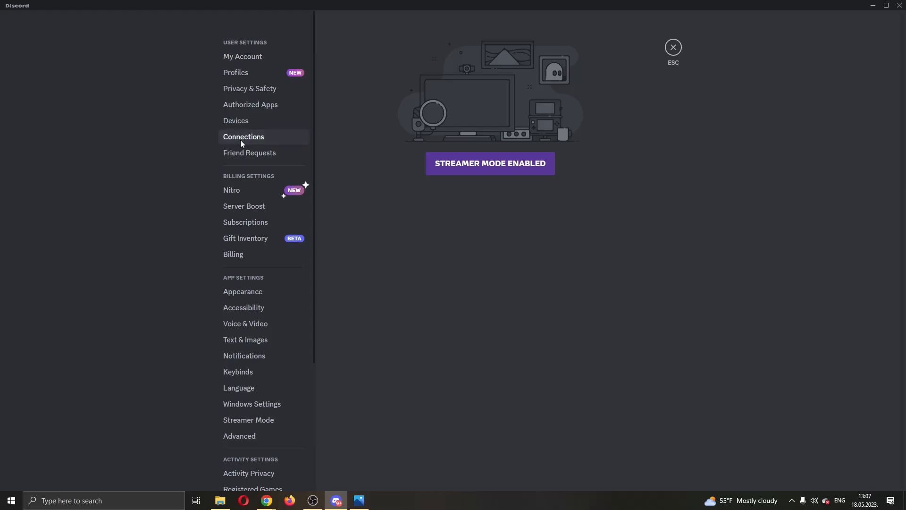
{"action": "mouse_move", "coordinate": [264, 140]}
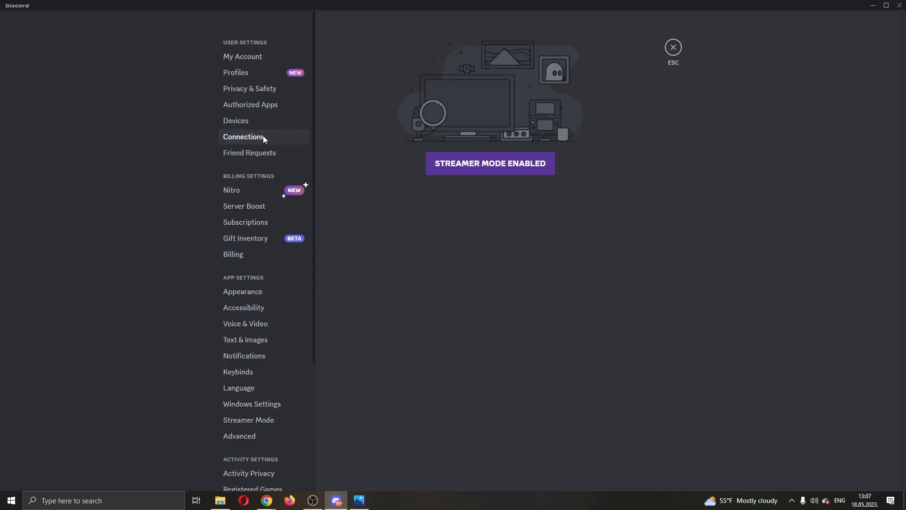
{"action": "left_click", "coordinate": [673, 47]}
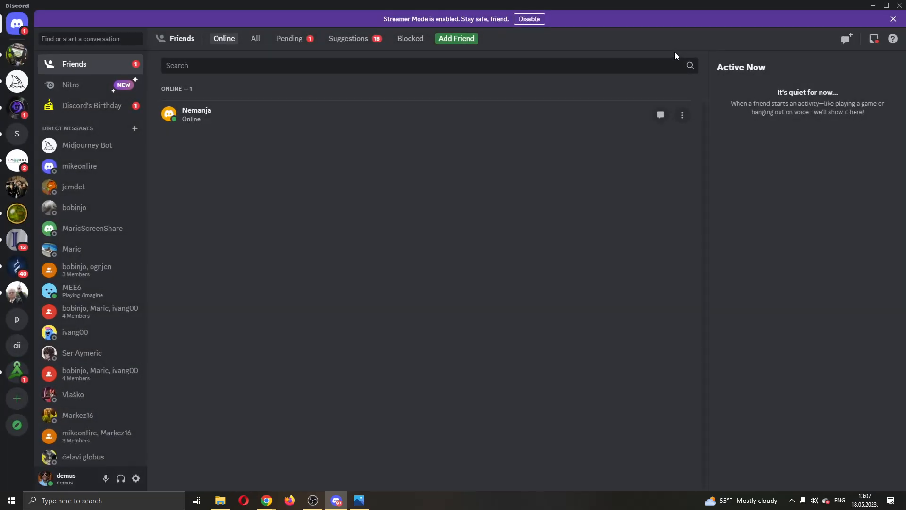
{"action": "left_click", "coordinate": [136, 478]}
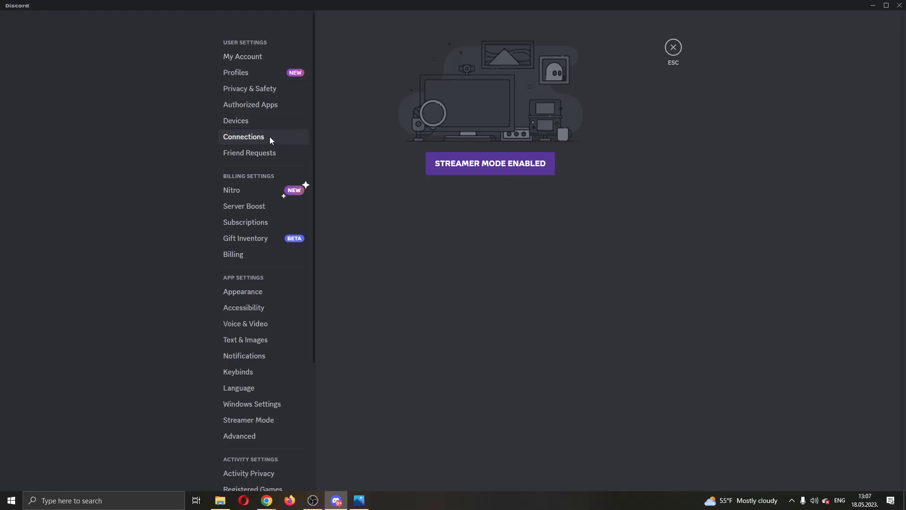
{"action": "mouse_move", "coordinate": [310, 138]}
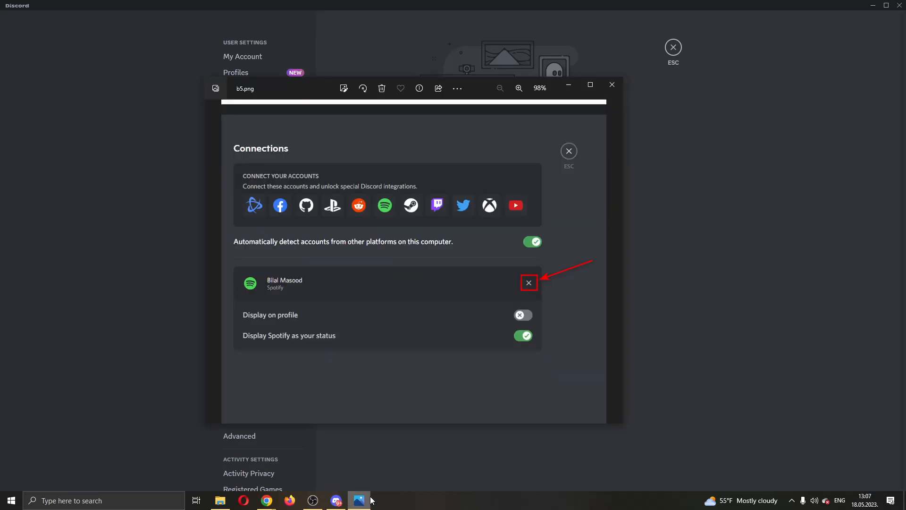
{"action": "mouse_move", "coordinate": [437, 314]}
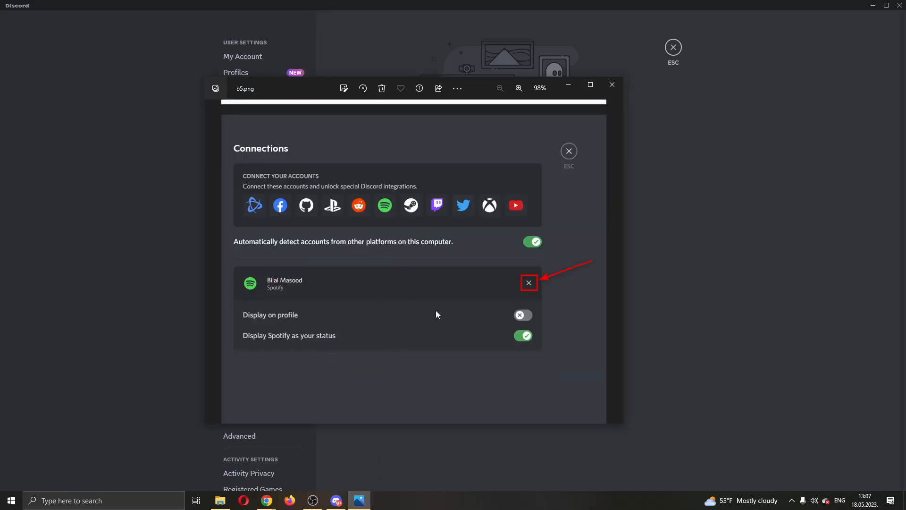
{"action": "mouse_move", "coordinate": [328, 268]}
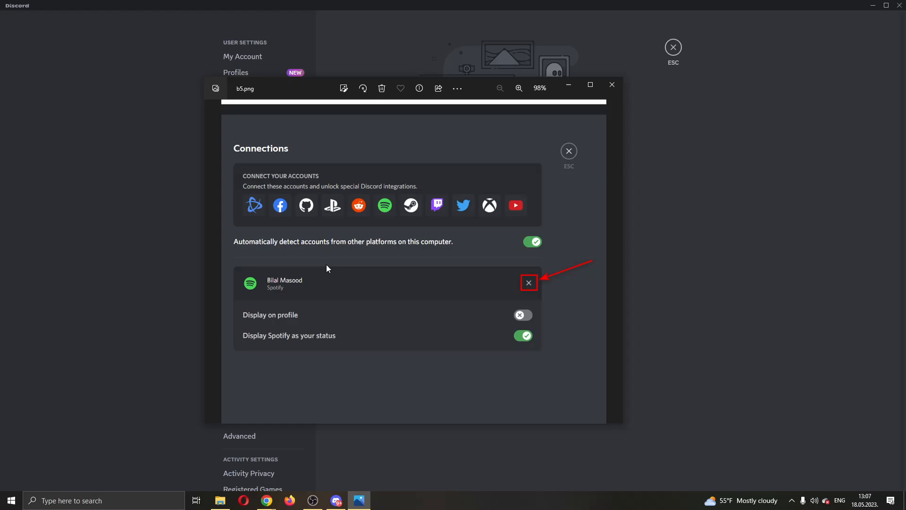
{"action": "mouse_move", "coordinate": [341, 288]}
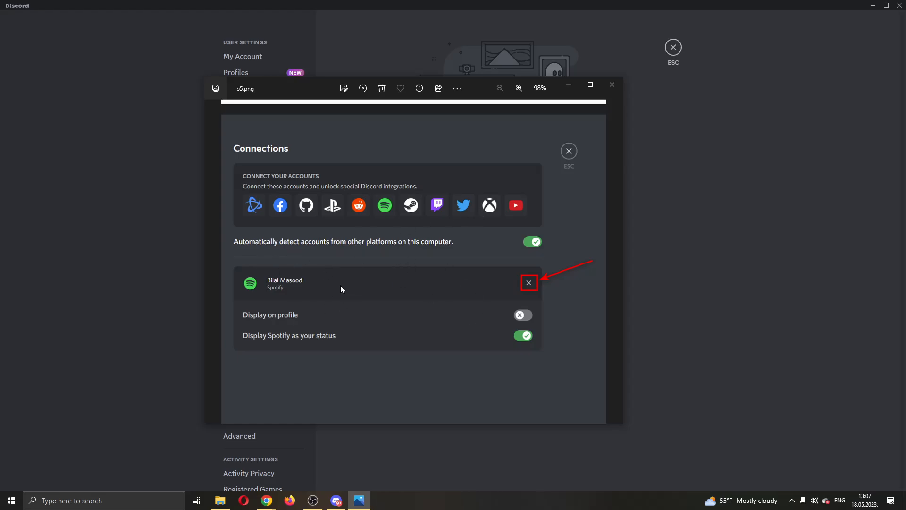
{"action": "mouse_move", "coordinate": [501, 338]}
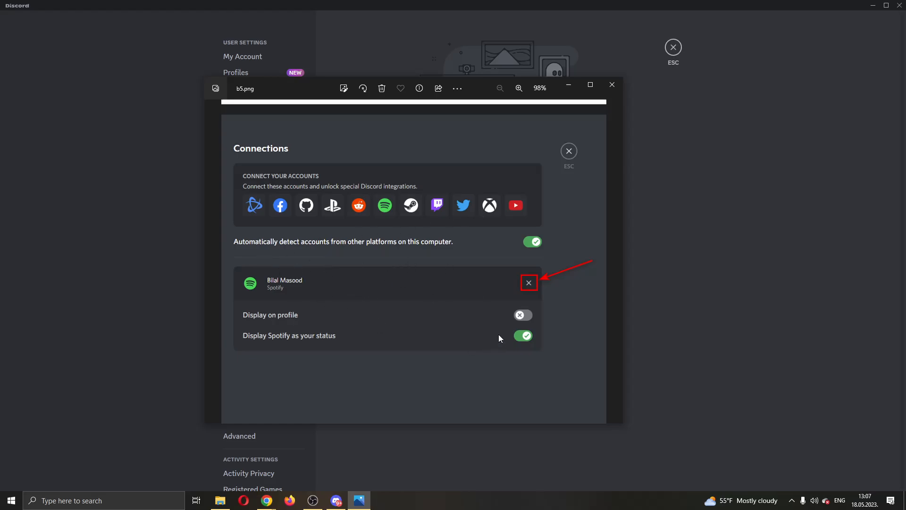
{"action": "mouse_move", "coordinate": [597, 307]}
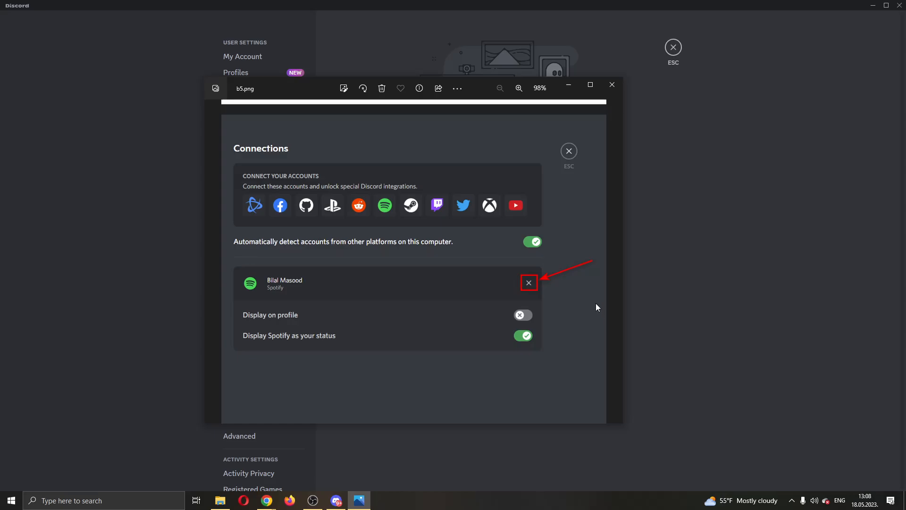
{"action": "mouse_move", "coordinate": [532, 292]}
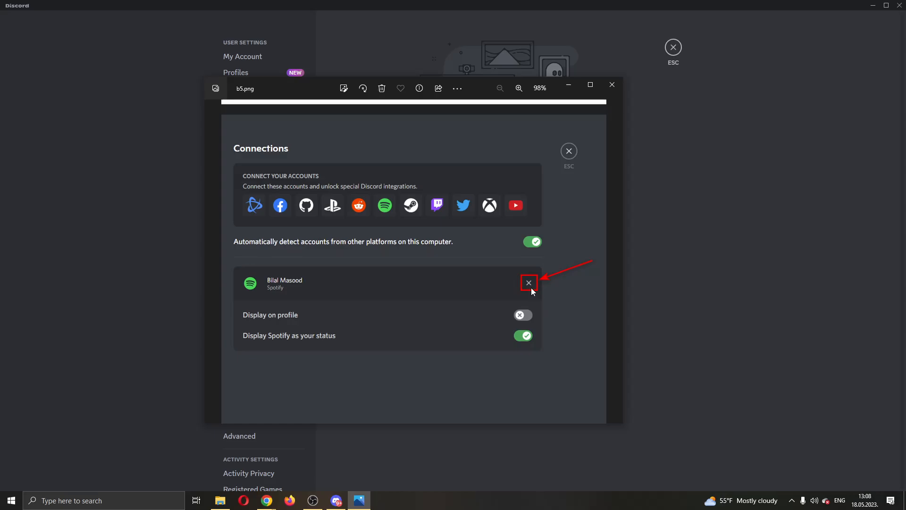
{"action": "mouse_move", "coordinate": [529, 286]}
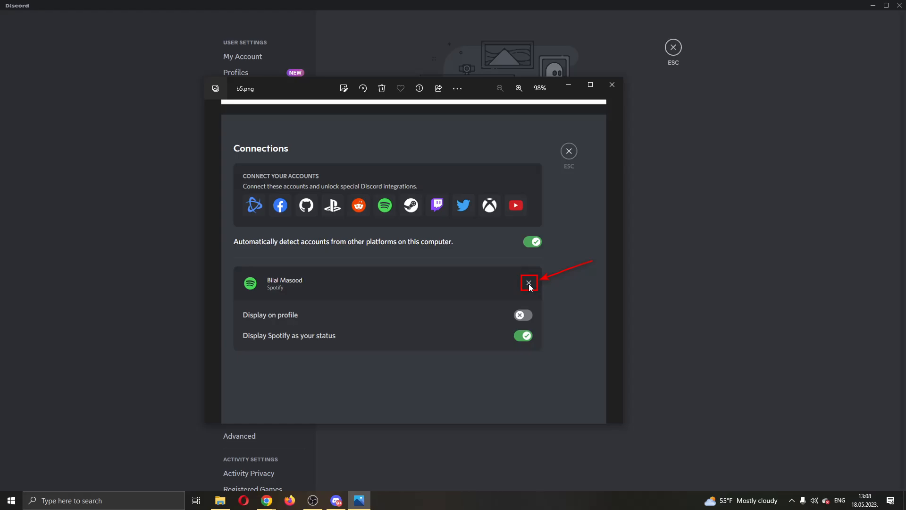
{"action": "mouse_move", "coordinate": [369, 293]}
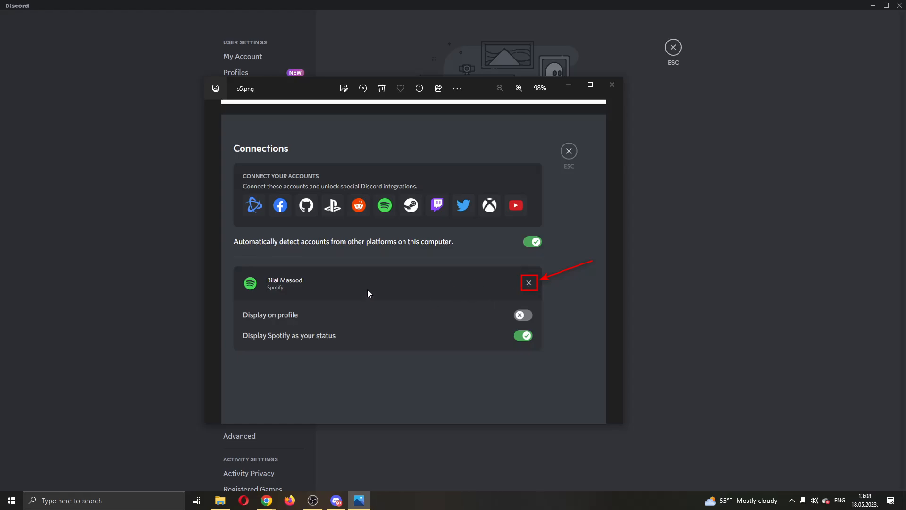
{"action": "mouse_move", "coordinate": [504, 281]}
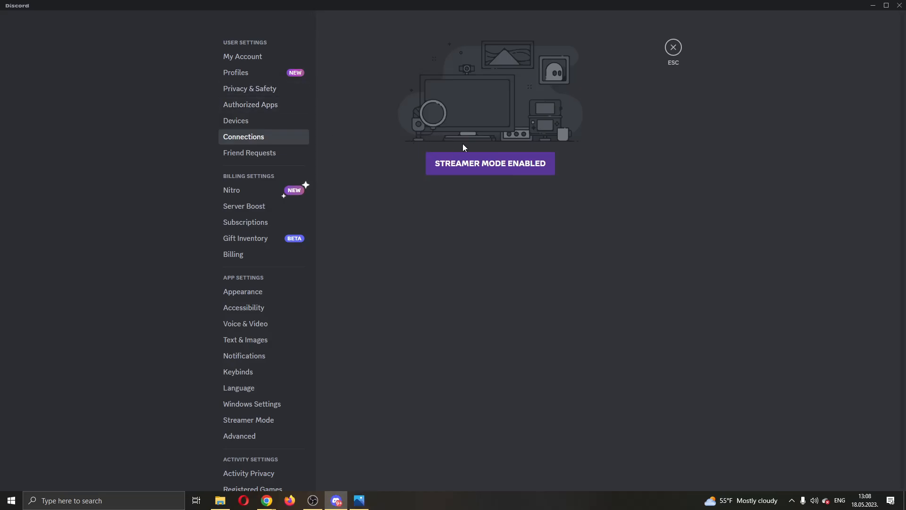
{"action": "mouse_move", "coordinate": [652, 111]}
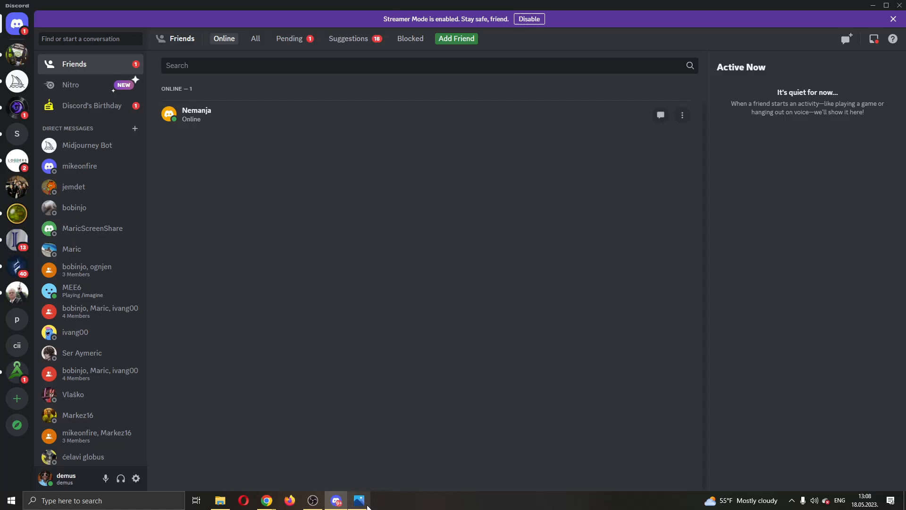
{"action": "mouse_move", "coordinate": [666, 308]}
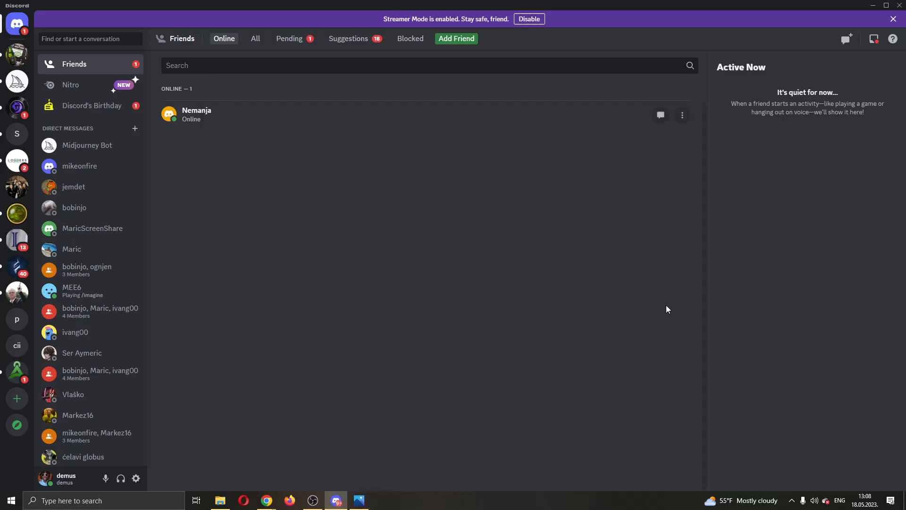